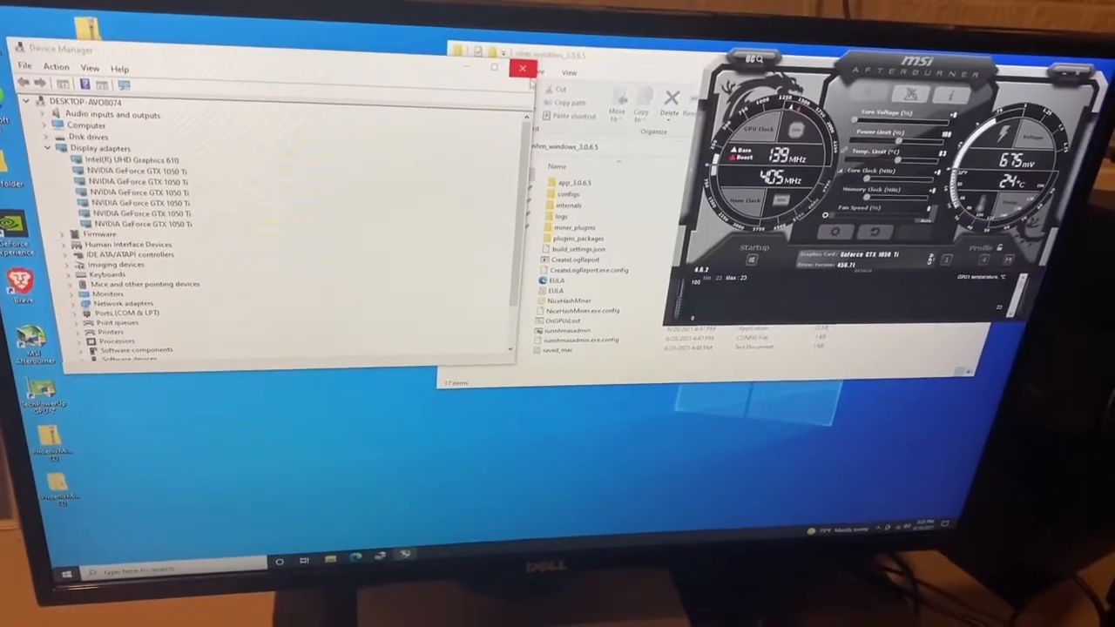
Step: Start NiceHash Miner from the Dashboard so it benchmarks the 6 GPUs and 1 CPU
{"action": "left_click", "coordinate": [523, 68]}
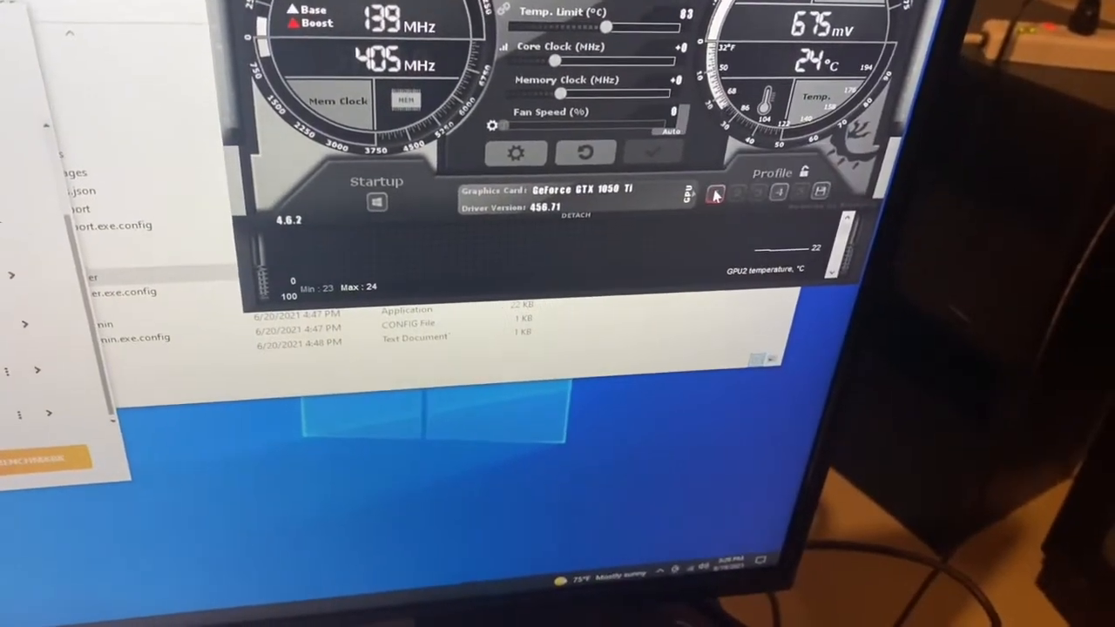
{"action": "left_click", "coordinate": [738, 192]}
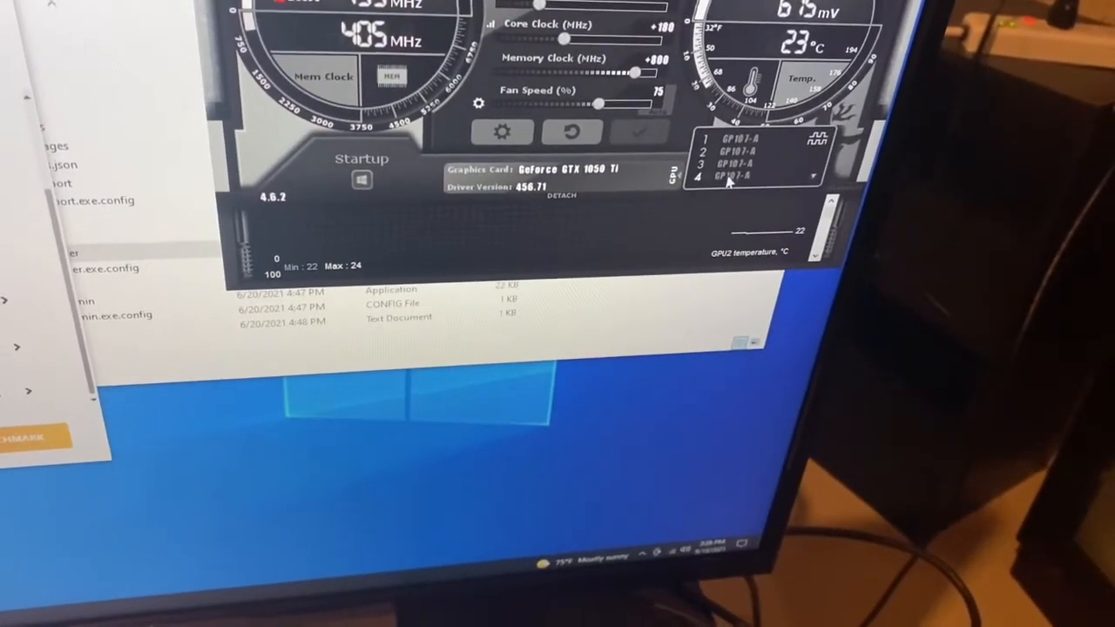
{"action": "left_click", "coordinate": [735, 178]}
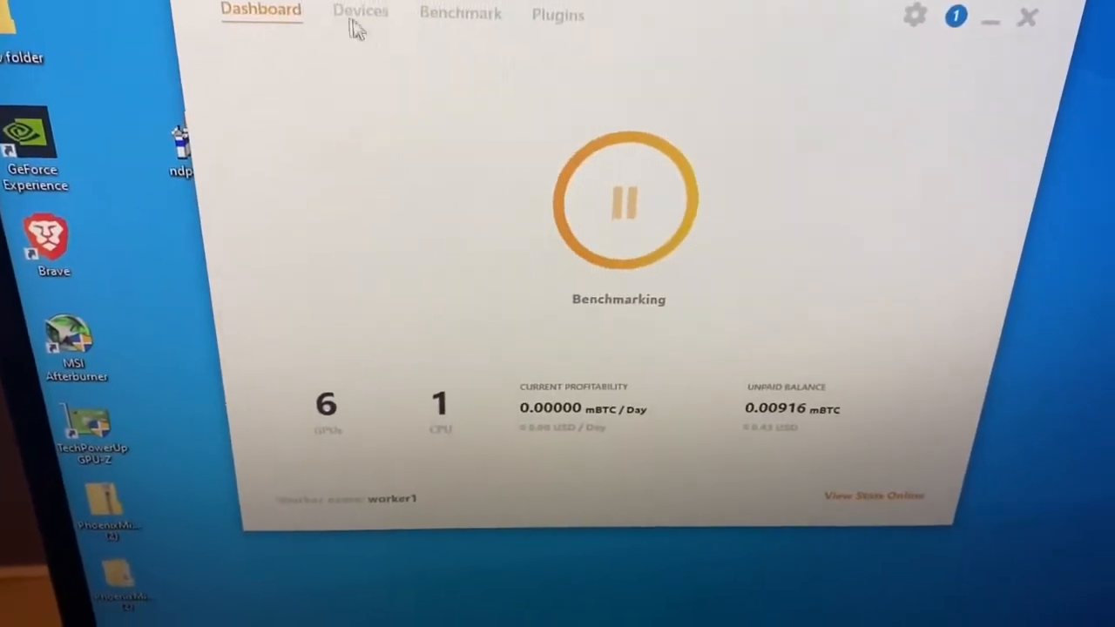
{"action": "left_click", "coordinate": [338, 12]}
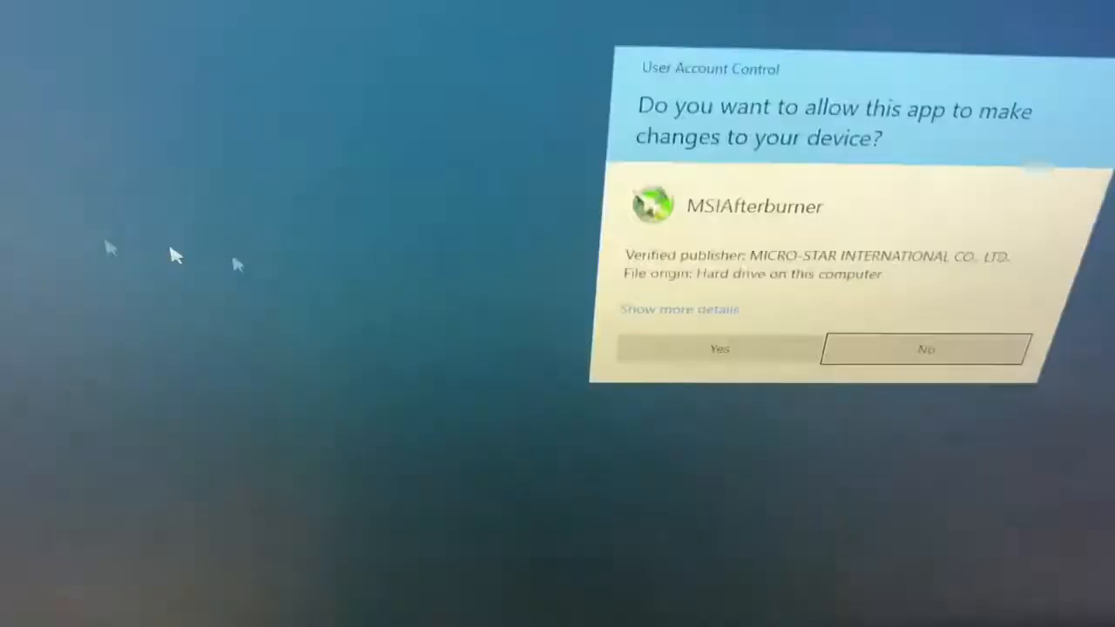
Step: Allow MSI Afterburner's permission prompt so nbminer mines kawpow on all six cards
{"action": "left_click", "coordinate": [718, 349]}
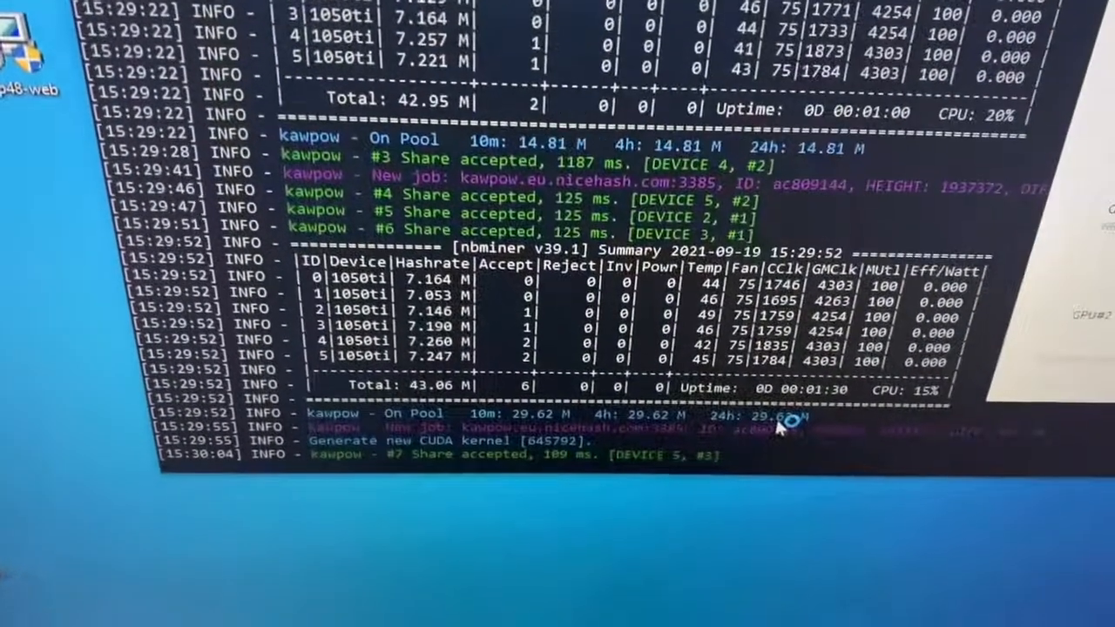